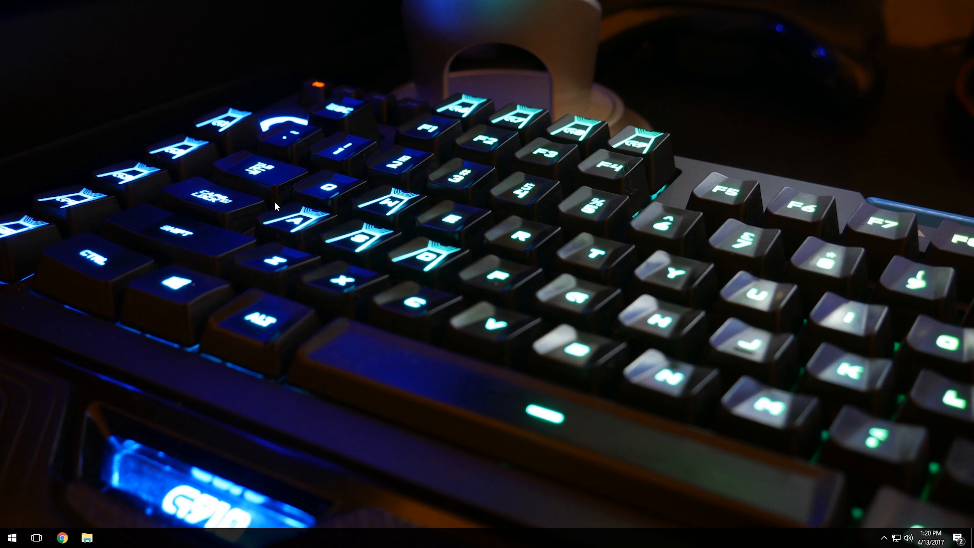
mouse_move(251, 281)
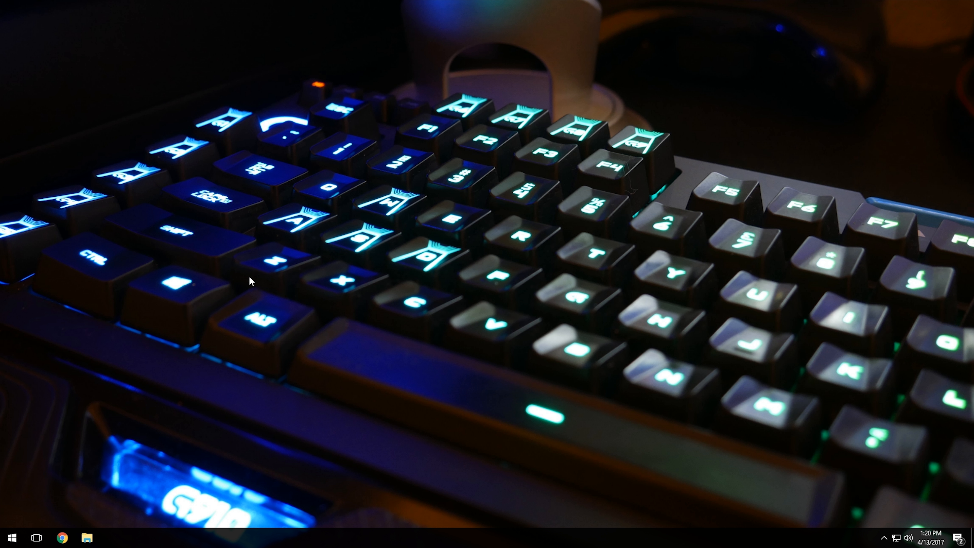
mouse_move(309, 252)
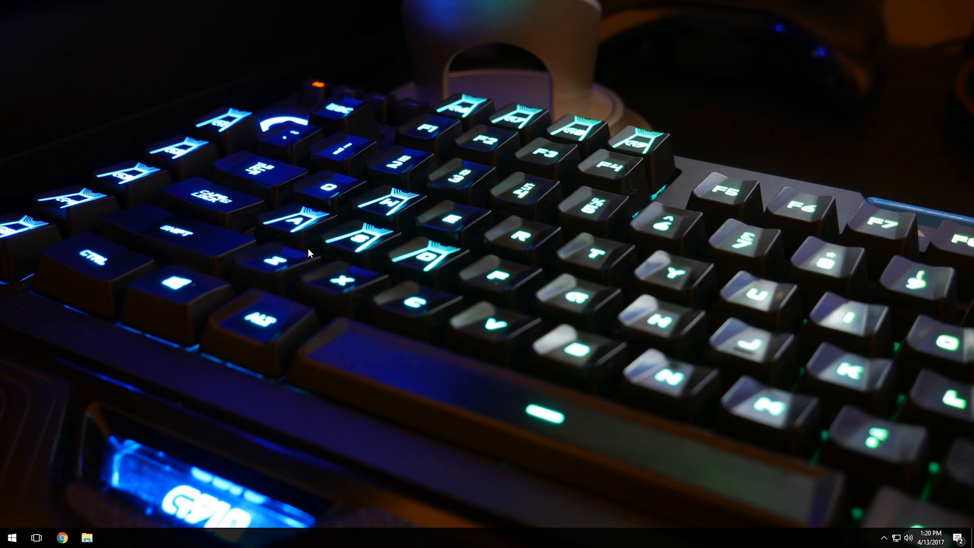
Search the Start menu for 'Co' and launch Control Panel from the results
click(10, 537)
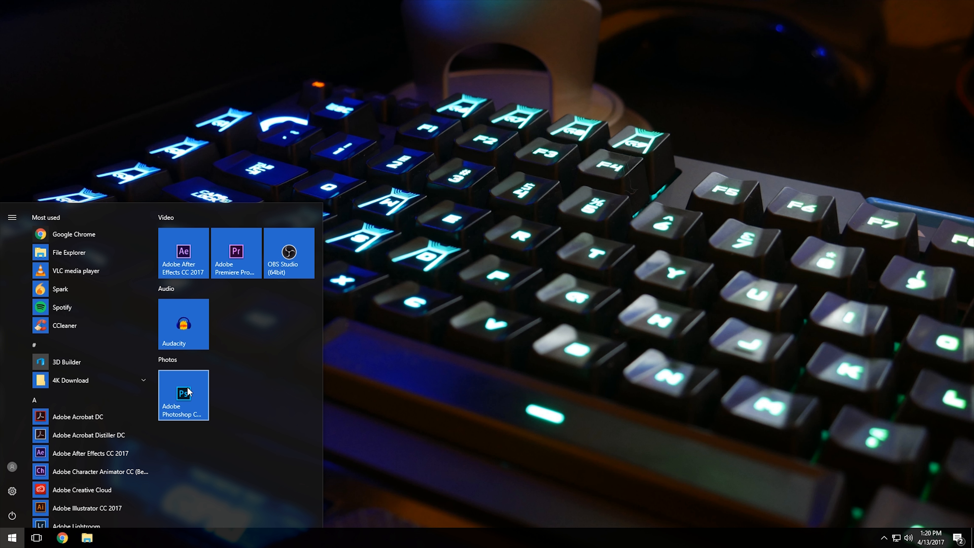
mouse_move(293, 360)
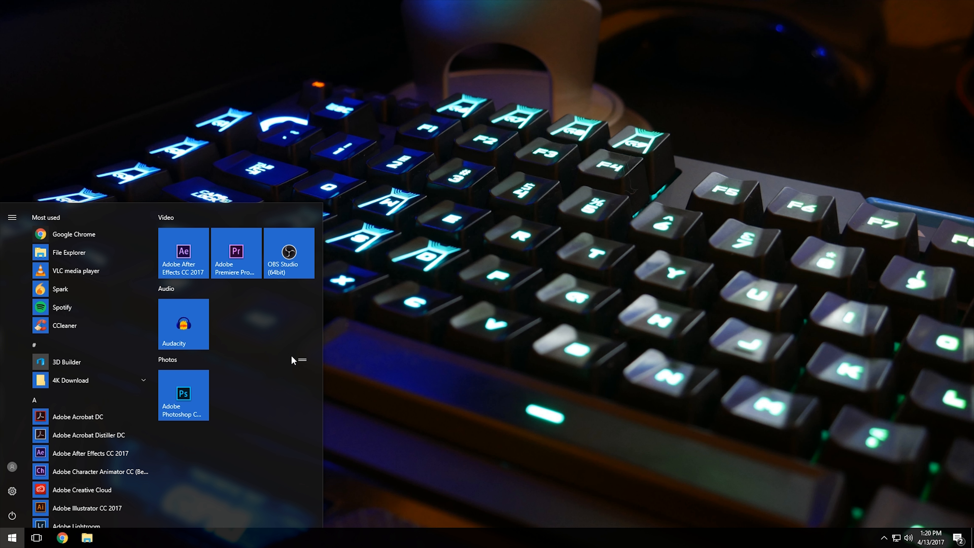
mouse_move(240, 471)
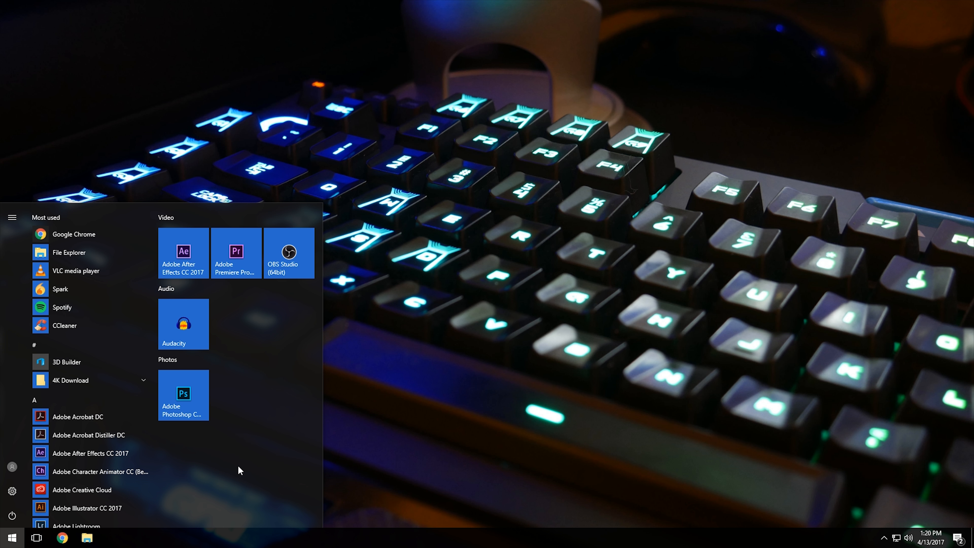
mouse_move(225, 440)
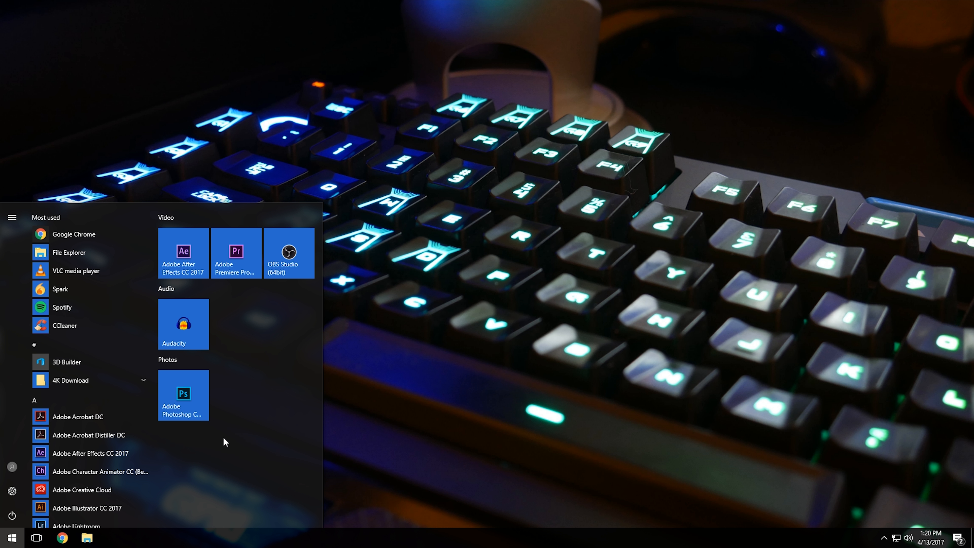
text(Cont)
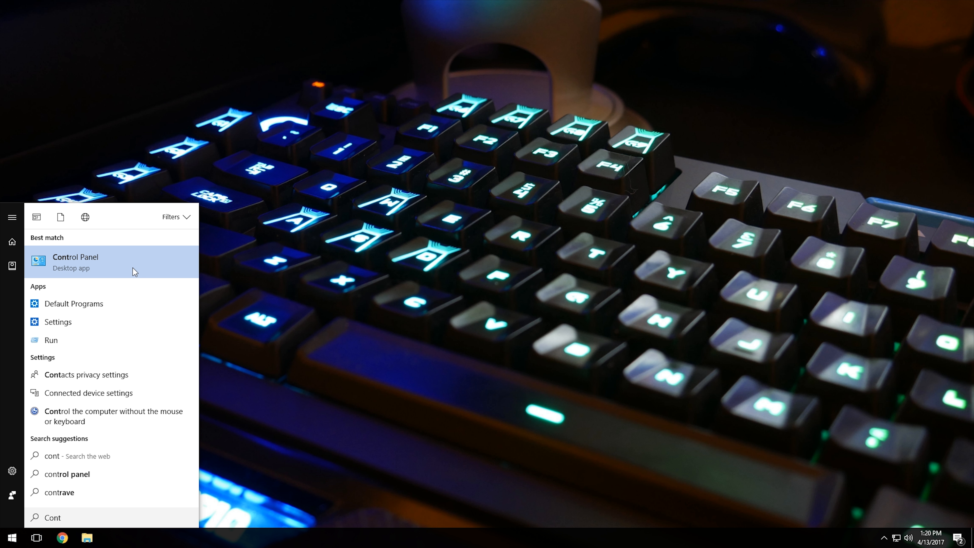
click(74, 261)
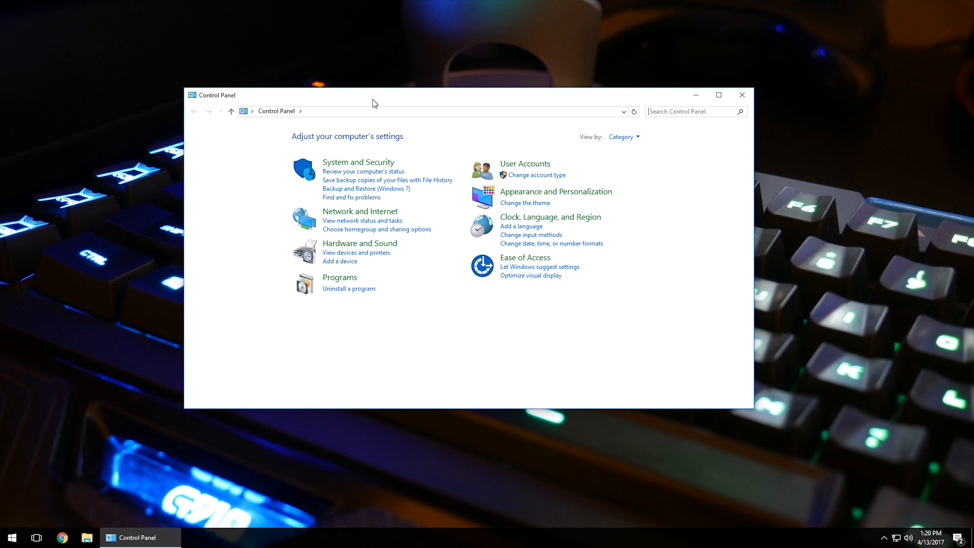
mouse_move(340, 277)
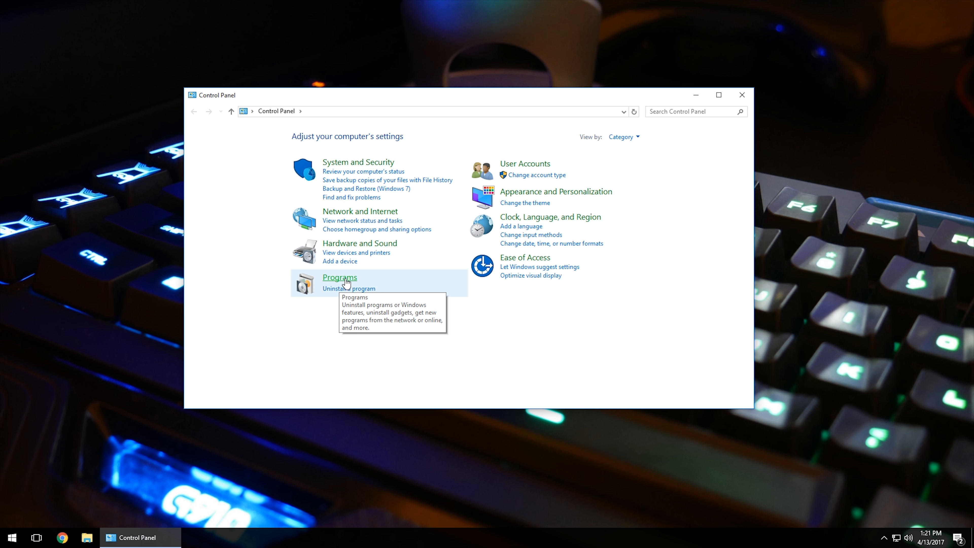
Navigate through the Programs category to the Default Programs page
click(340, 277)
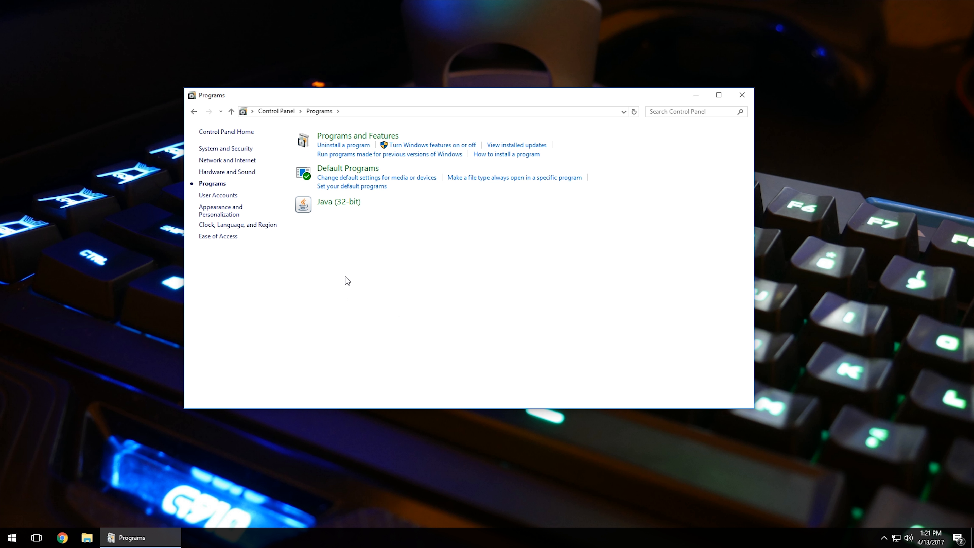
mouse_move(346, 171)
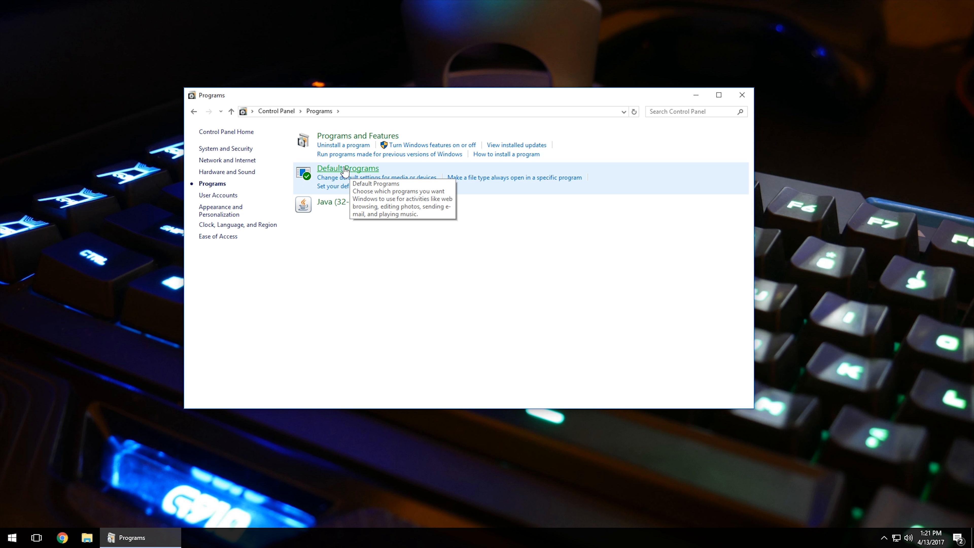
mouse_move(335, 172)
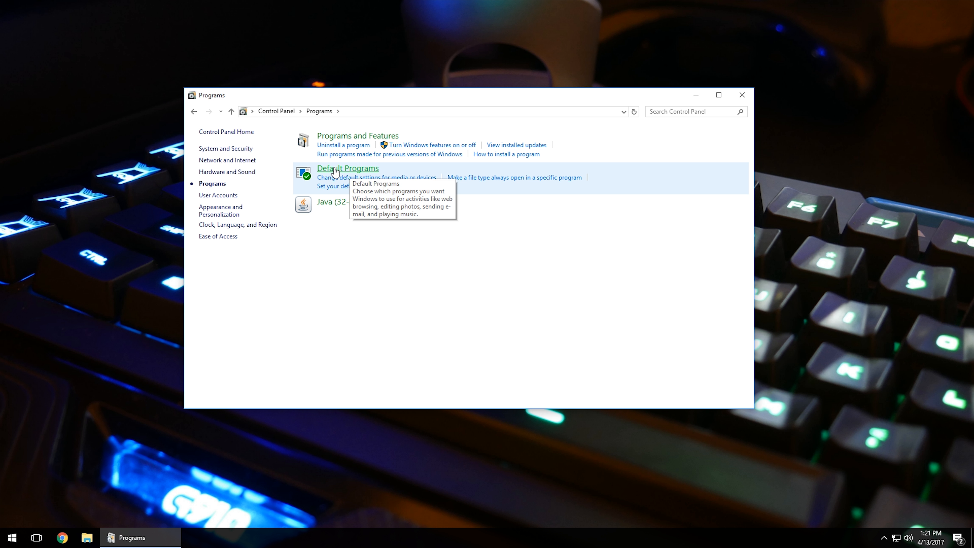
click(347, 168)
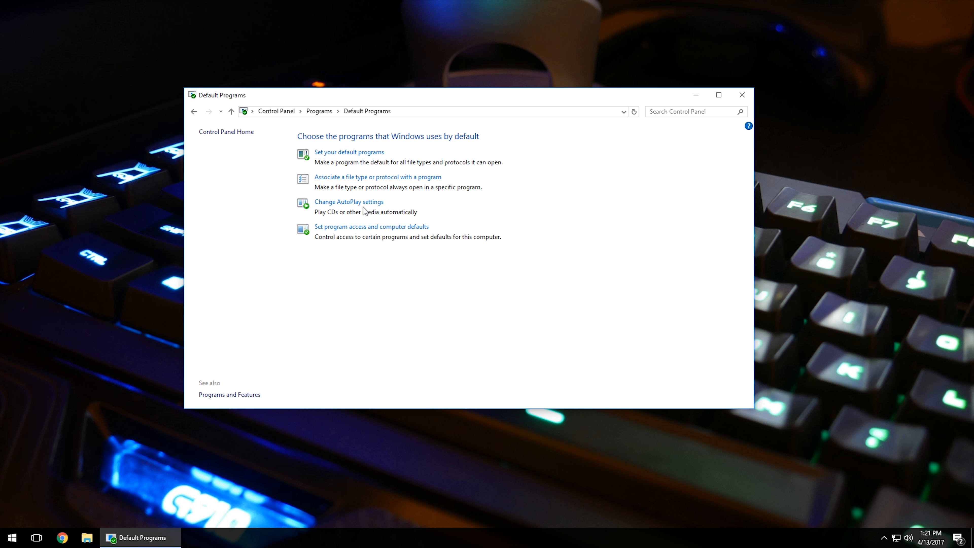
mouse_move(401, 201)
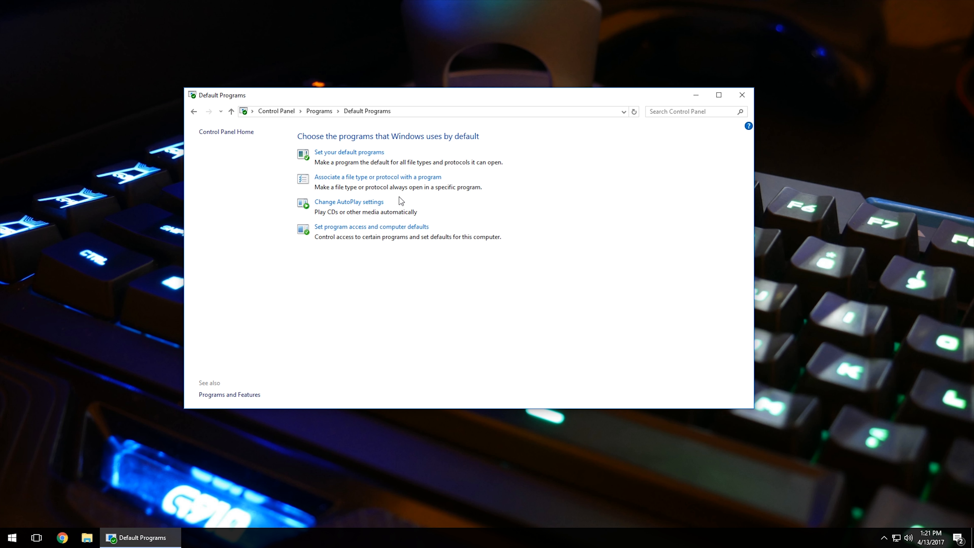
mouse_move(404, 268)
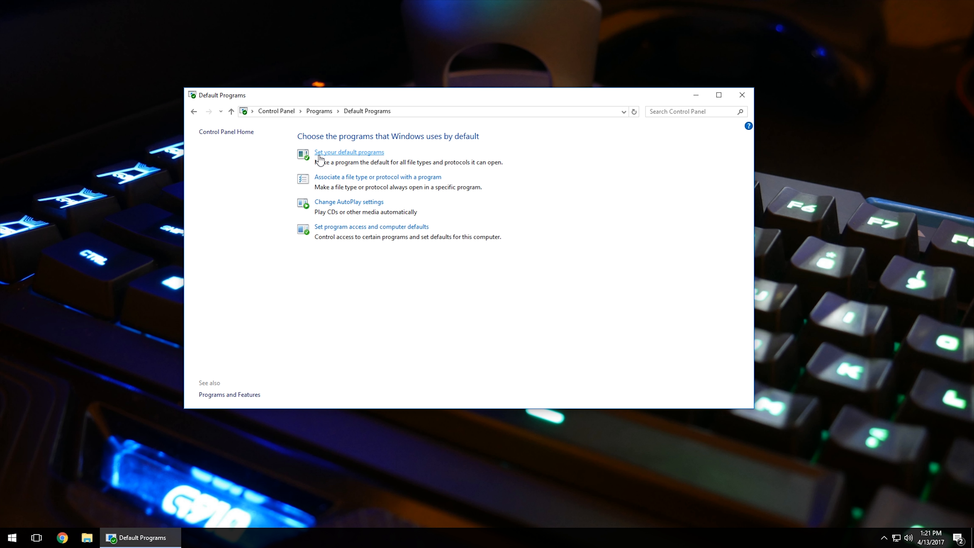
Show the Set Default Programs list and view App Installer's details
click(349, 151)
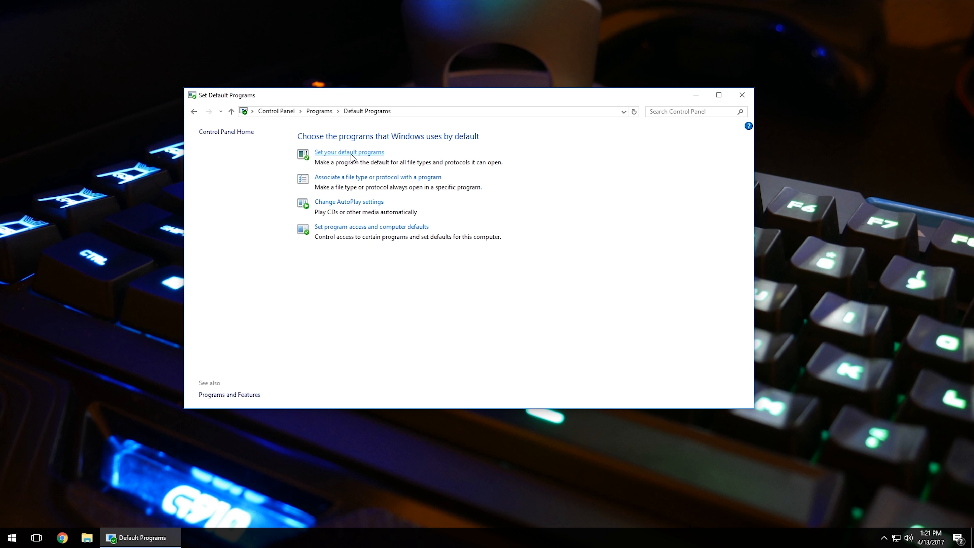
click(349, 152)
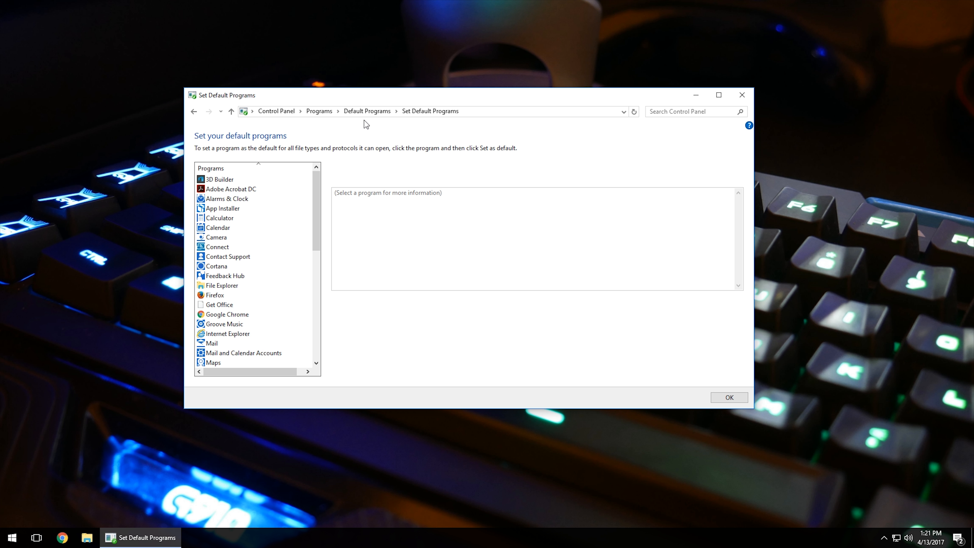
scroll(down, 3)
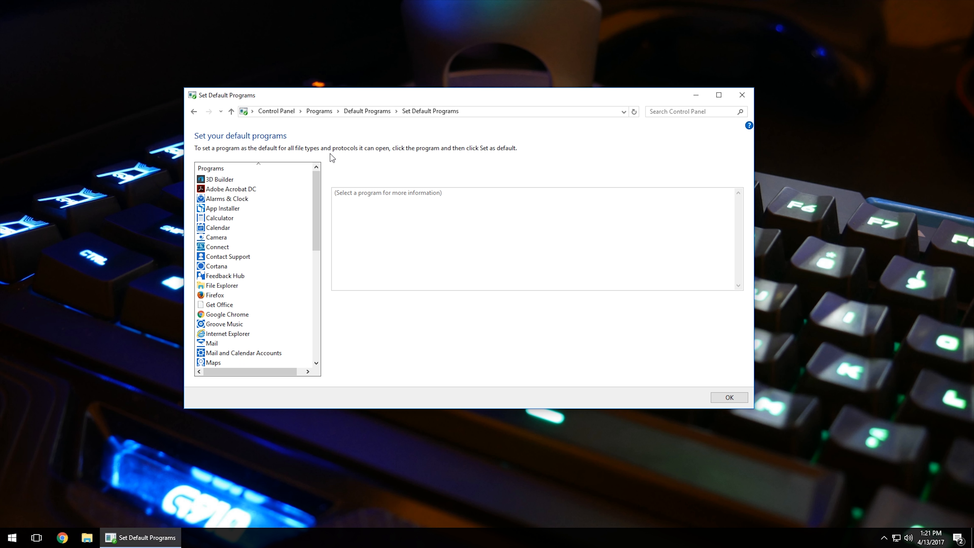
click(226, 208)
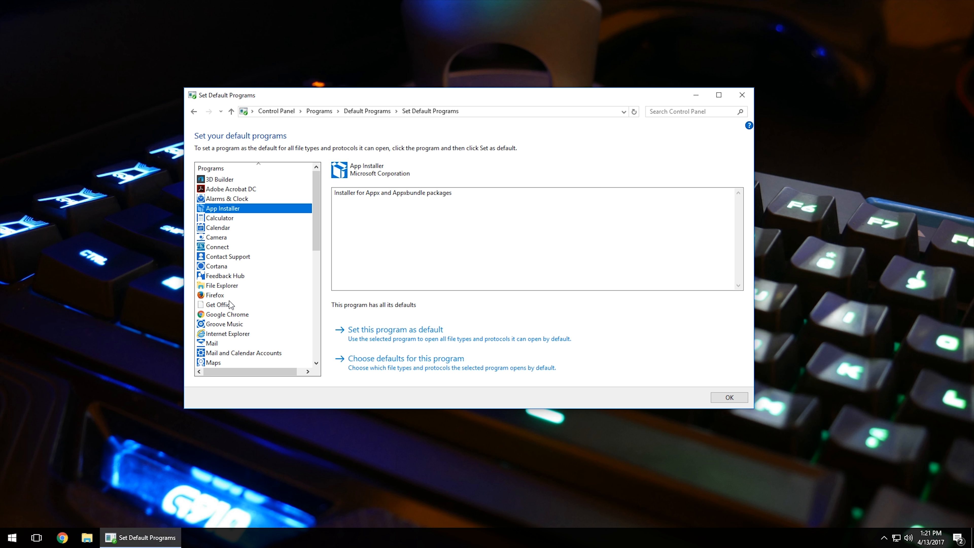
Select Firefox (0 of 8 defaults) and make it the default for everything it opens
click(215, 294)
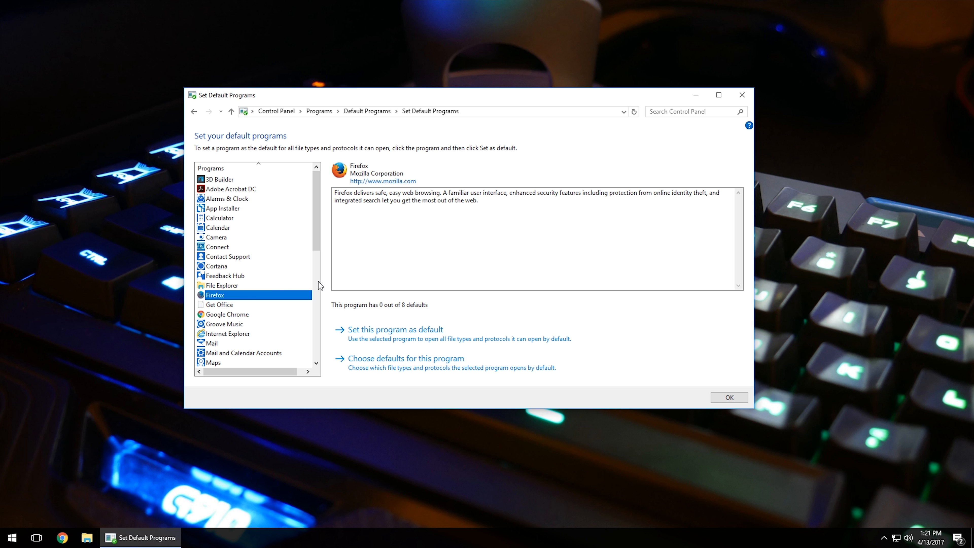
mouse_move(395, 334)
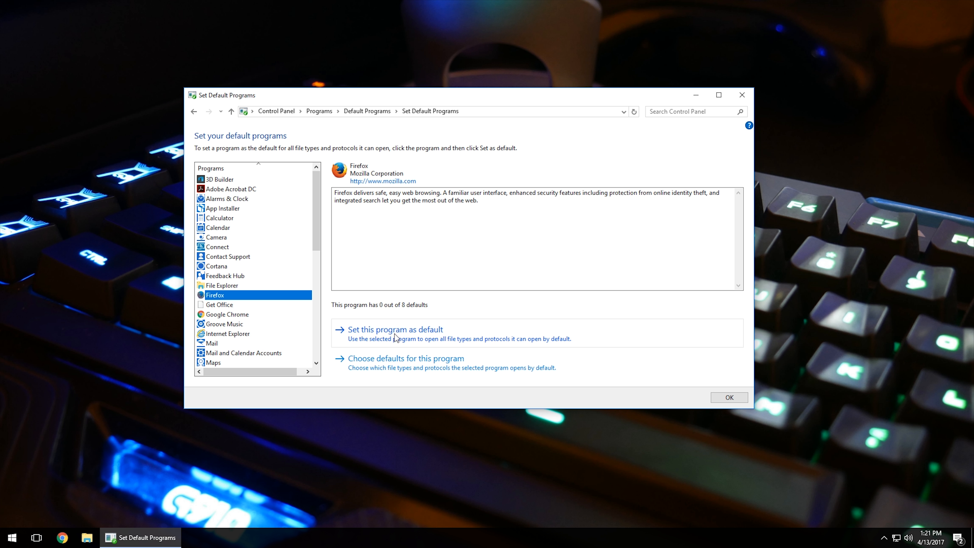
mouse_move(404, 377)
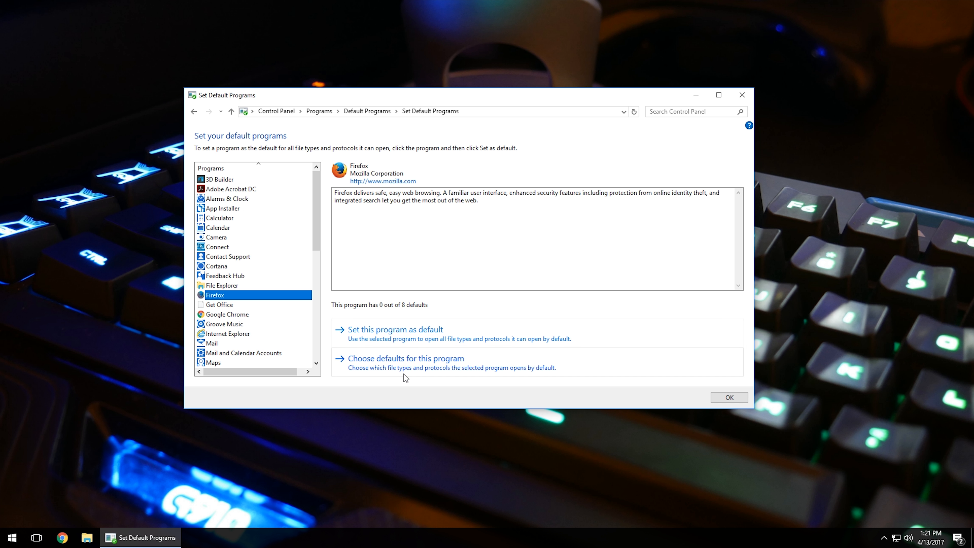
mouse_move(376, 379)
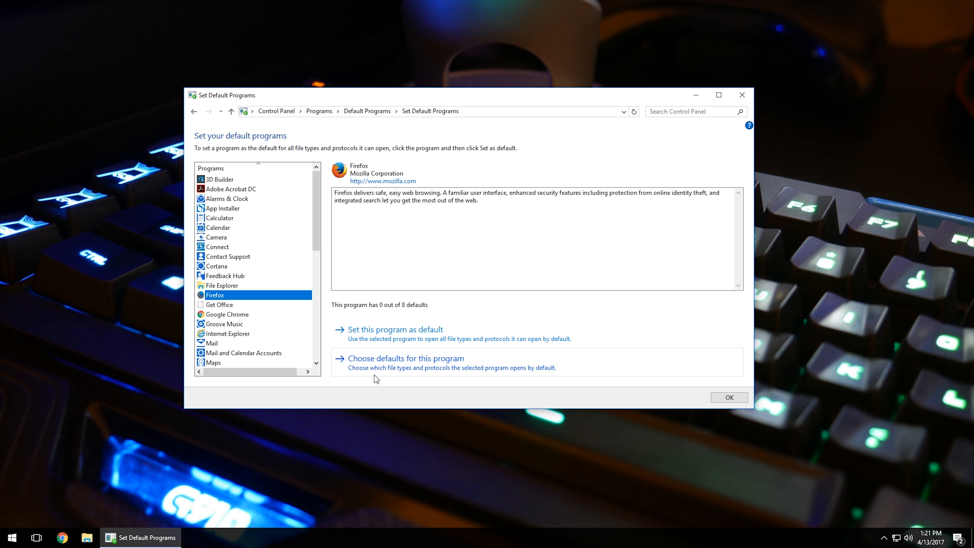
mouse_move(394, 383)
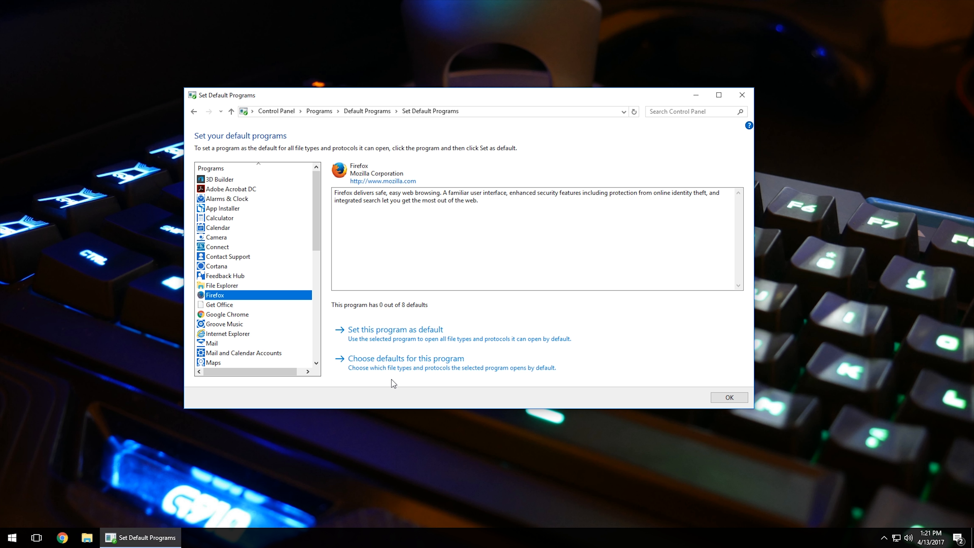
mouse_move(396, 357)
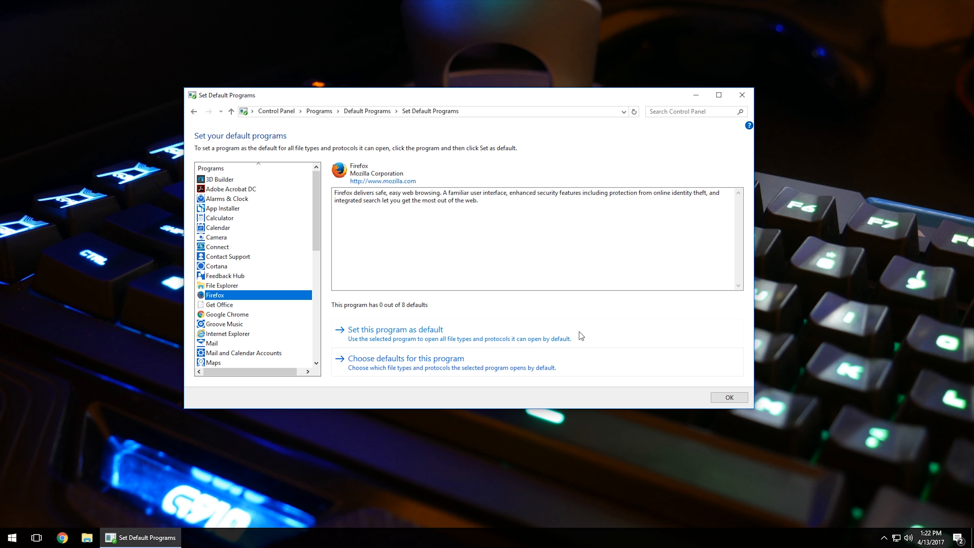
click(695, 95)
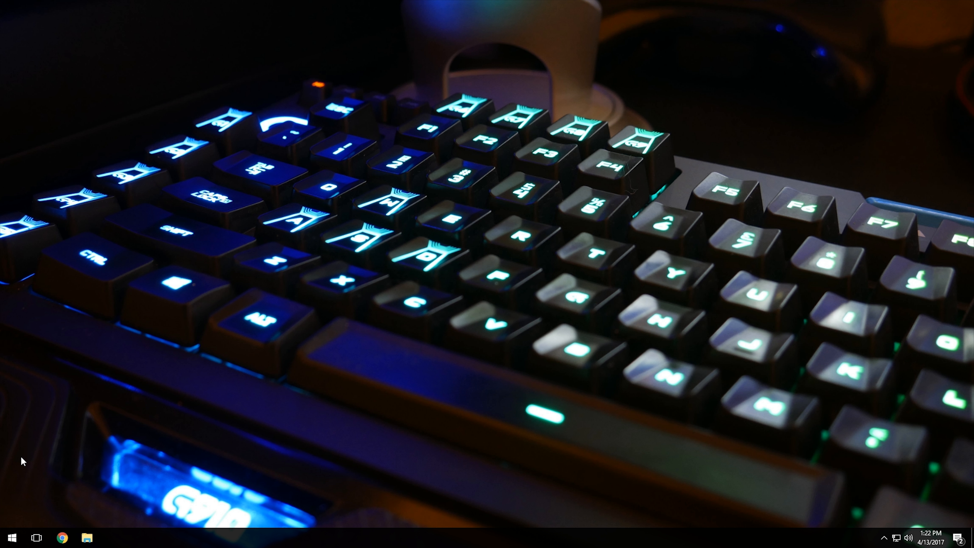
mouse_move(28, 526)
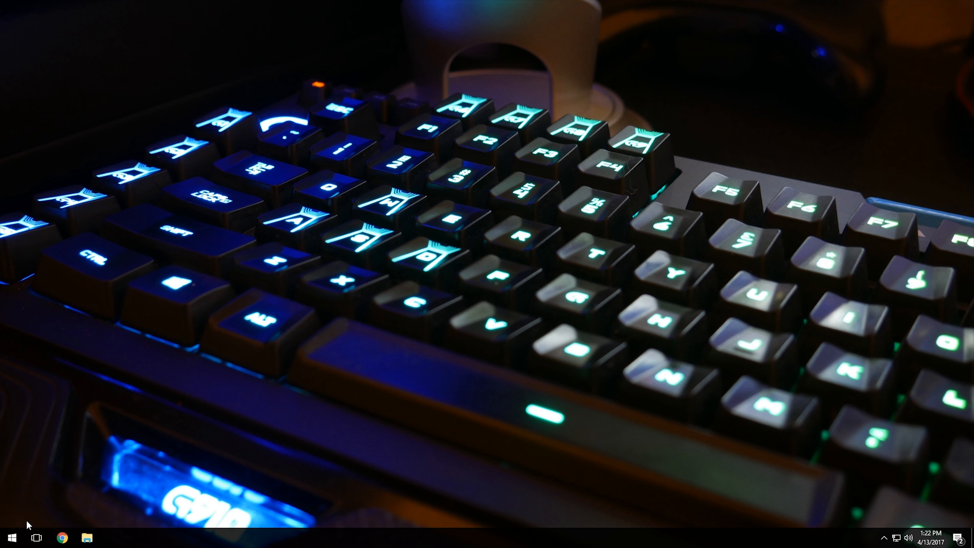
mouse_move(26, 525)
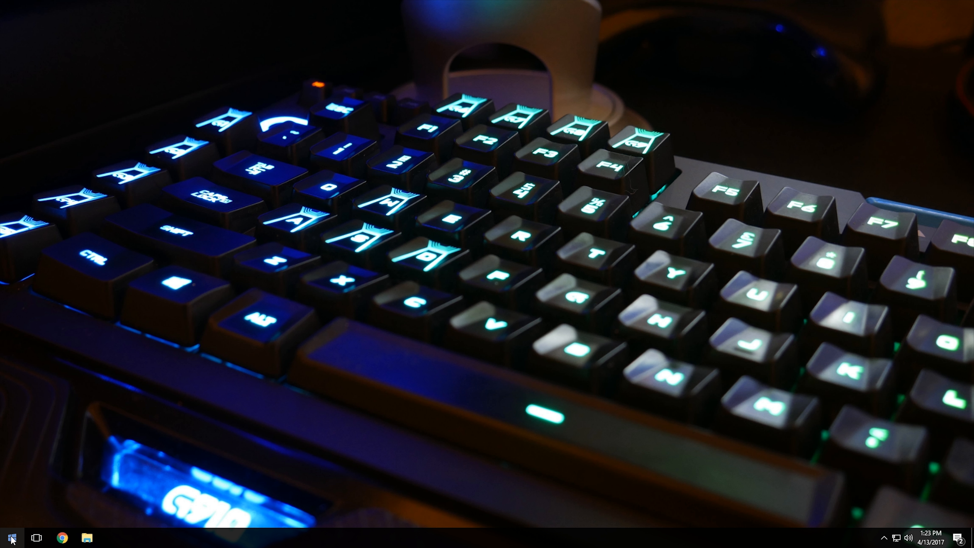
Search the Start menu for 'default' and launch the Default Programs result
click(11, 537)
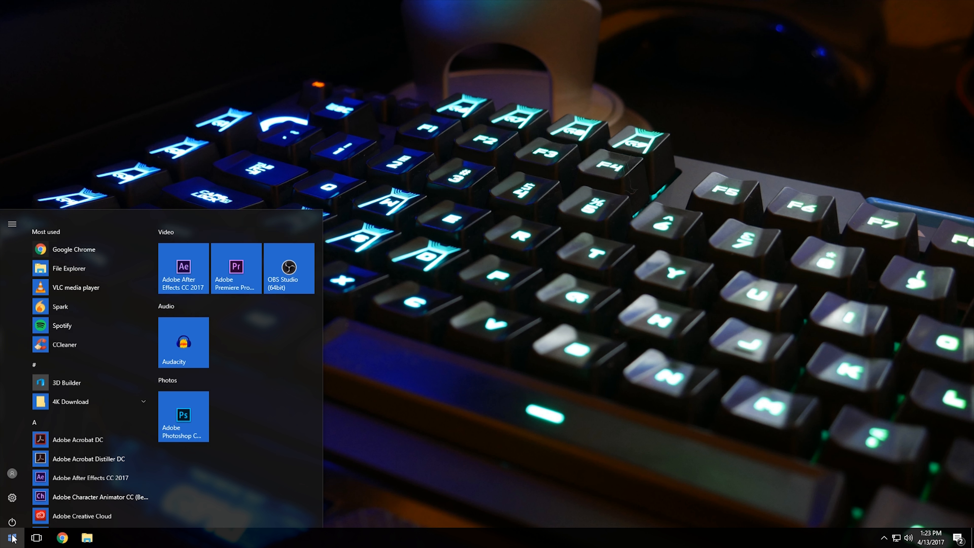
scroll(down, 3)
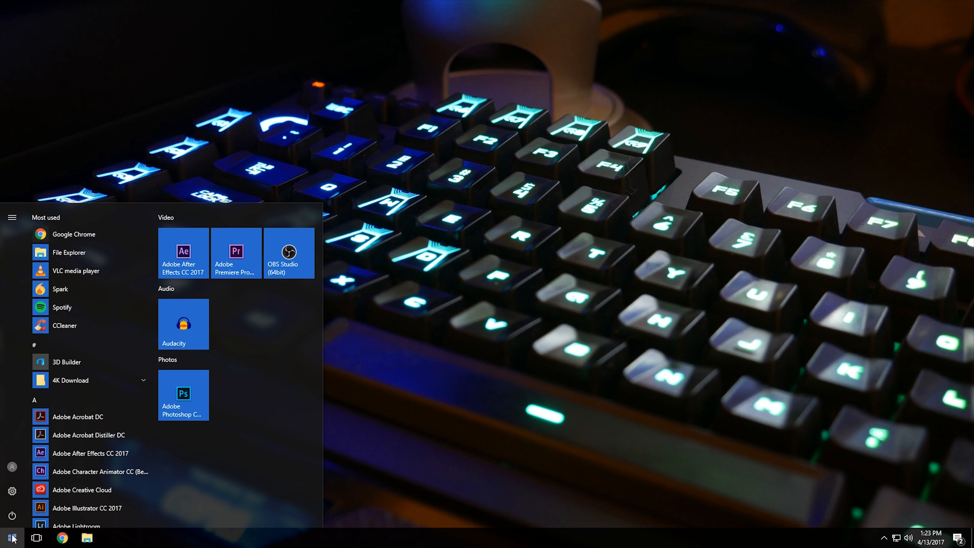
text(default)
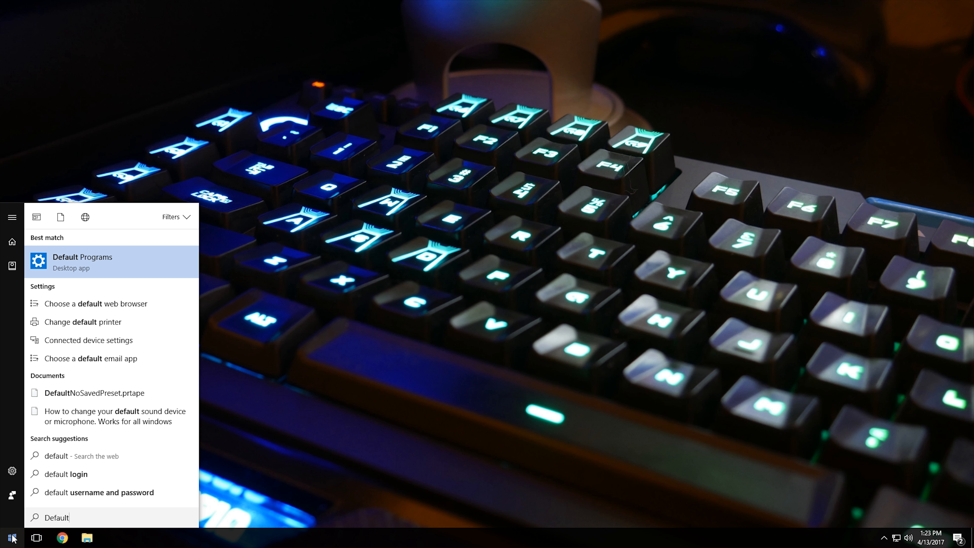
mouse_move(108, 272)
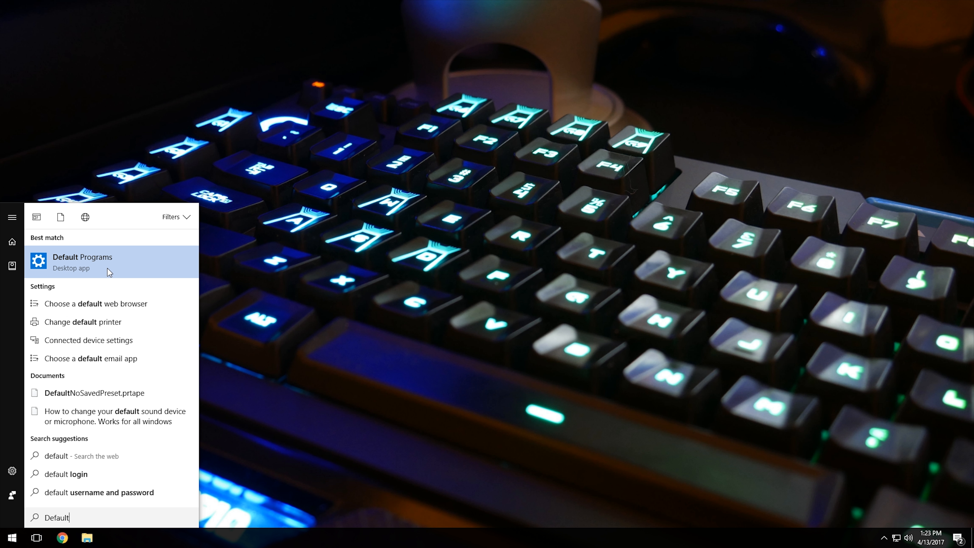
click(81, 261)
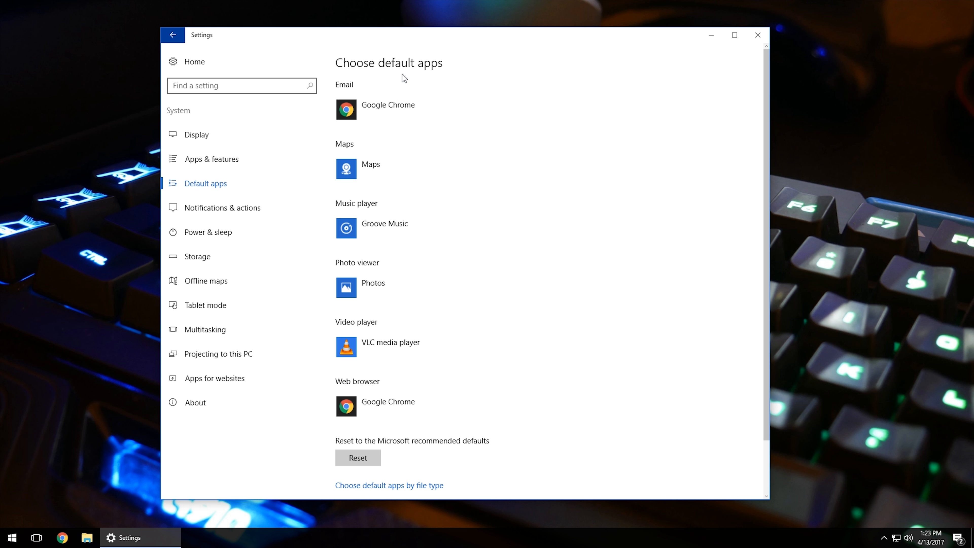
Scroll the Choose default apps page to reveal links for defaults by file type, protocol and app
scroll(down, 3)
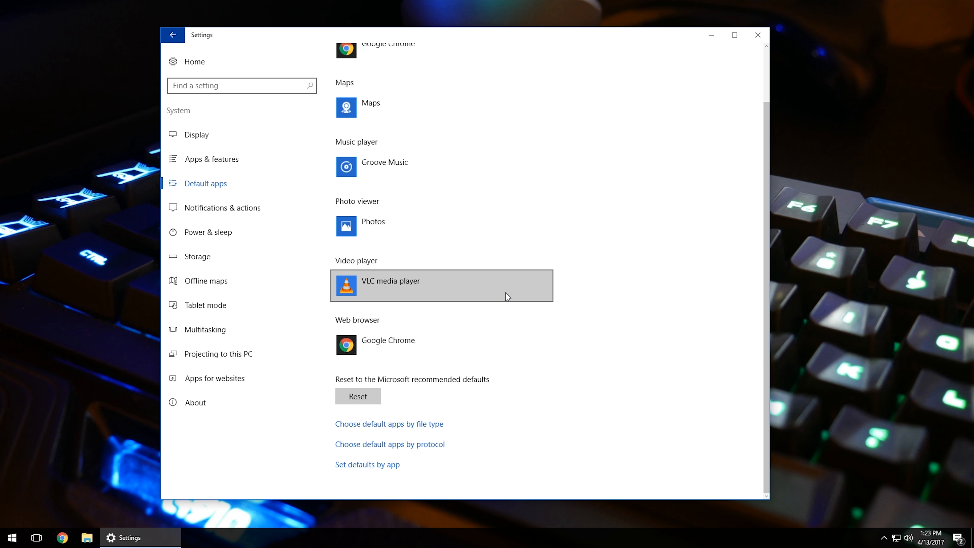
mouse_move(396, 434)
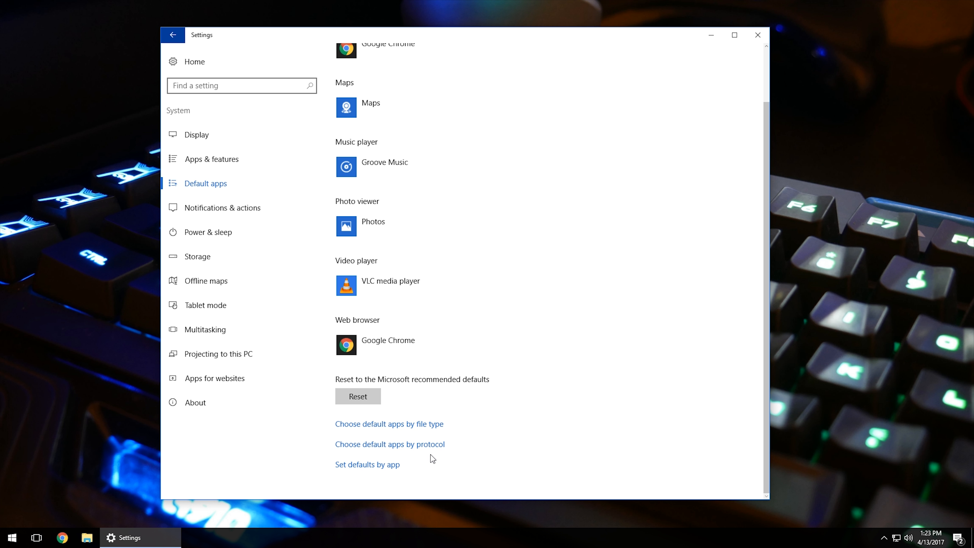
mouse_move(415, 454)
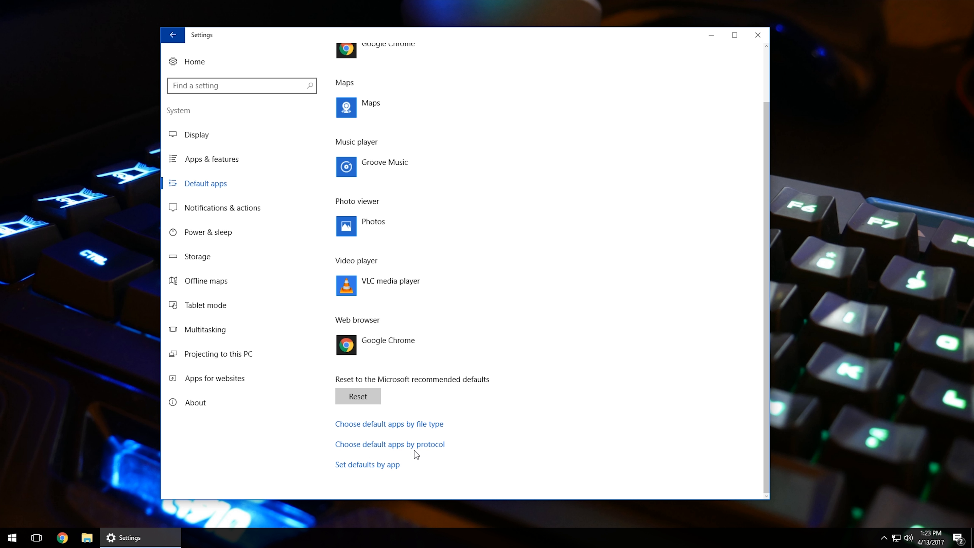
mouse_move(498, 414)
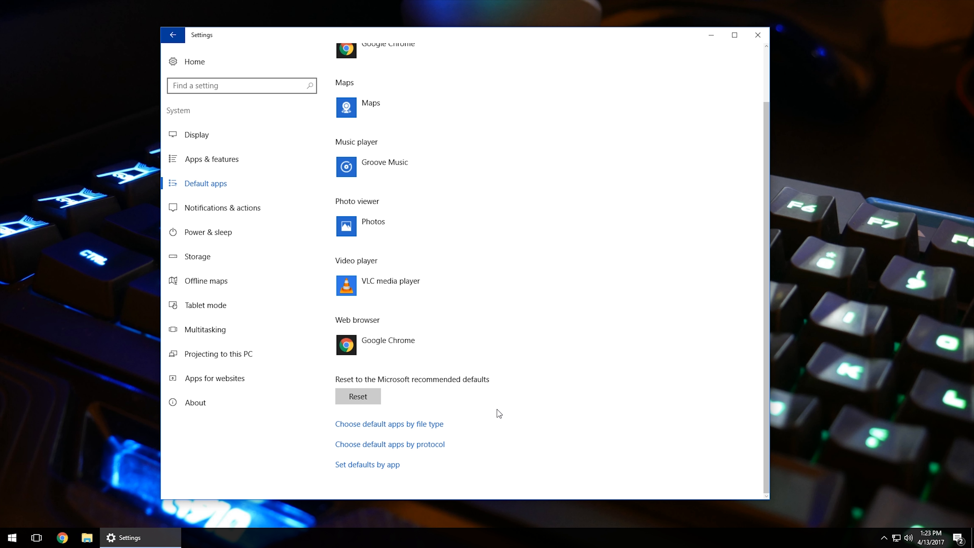
mouse_move(494, 415)
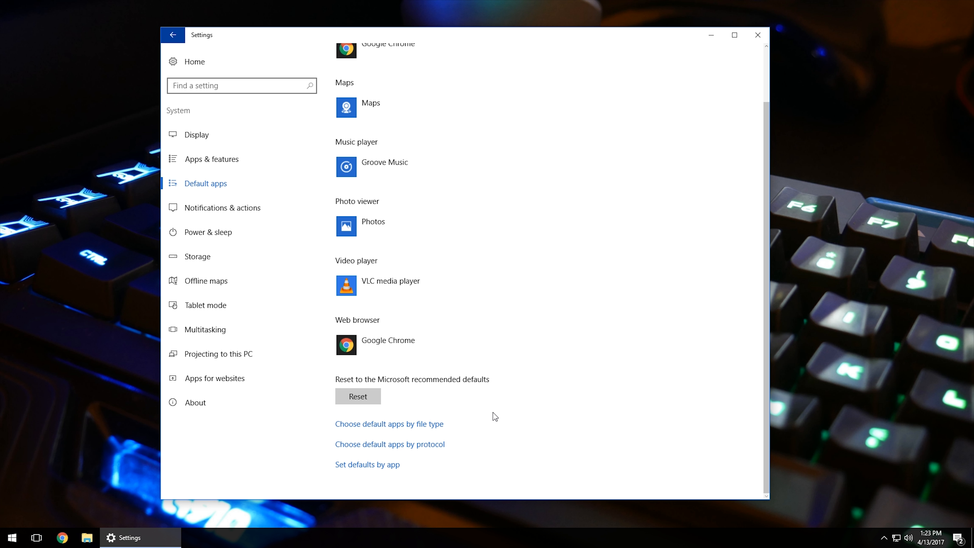
mouse_move(367, 464)
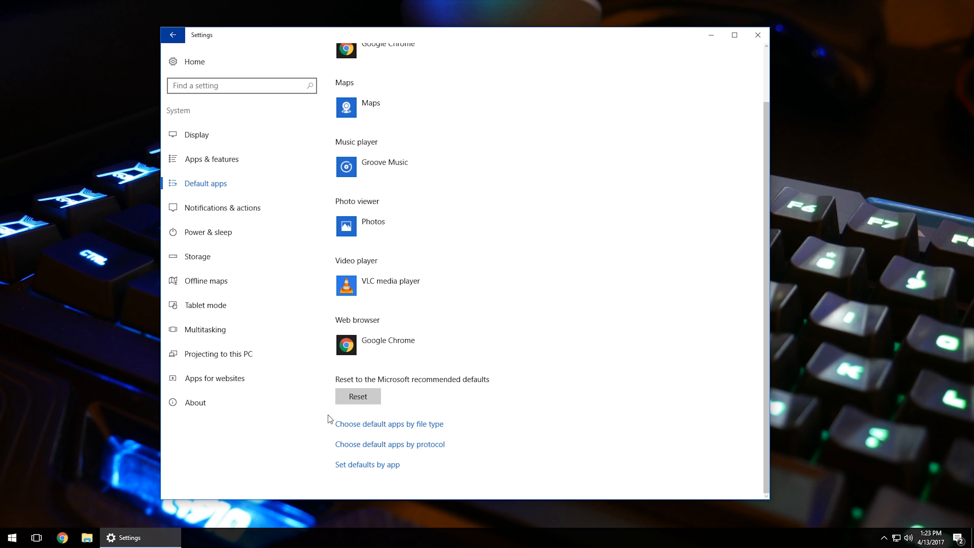
mouse_move(475, 379)
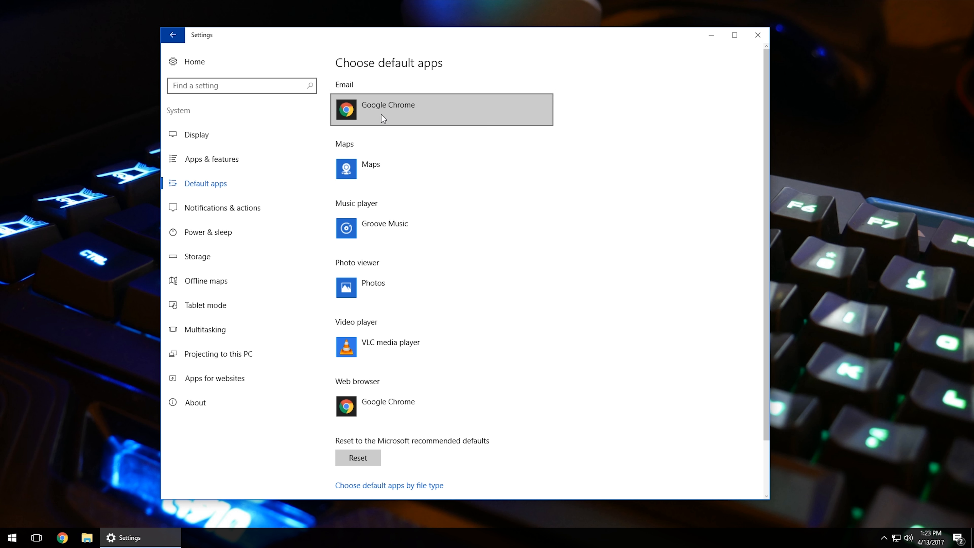
mouse_move(310, 500)
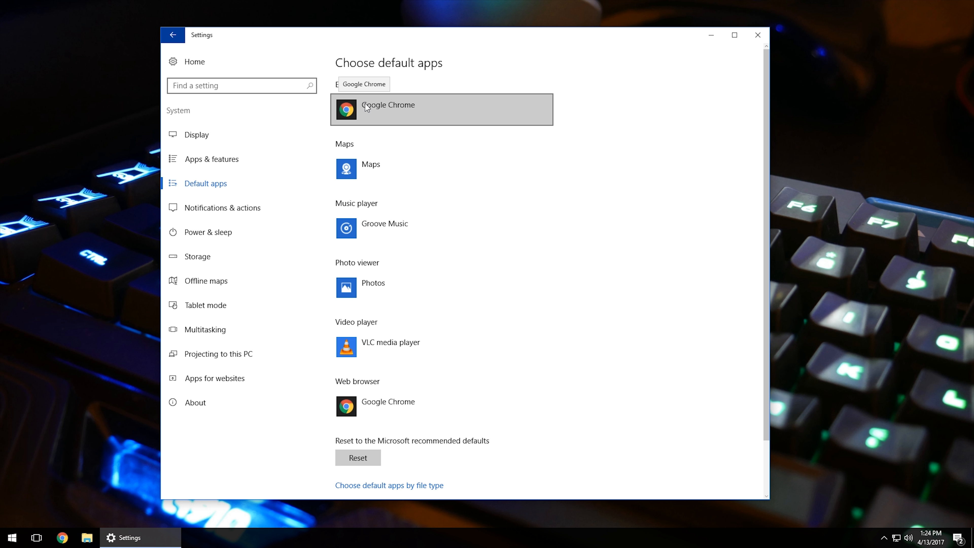
mouse_move(376, 169)
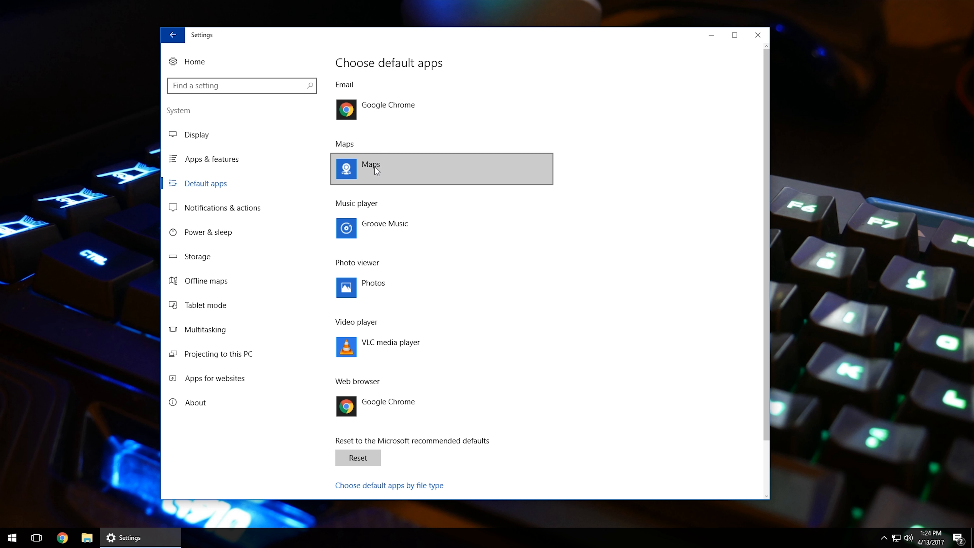
mouse_move(373, 235)
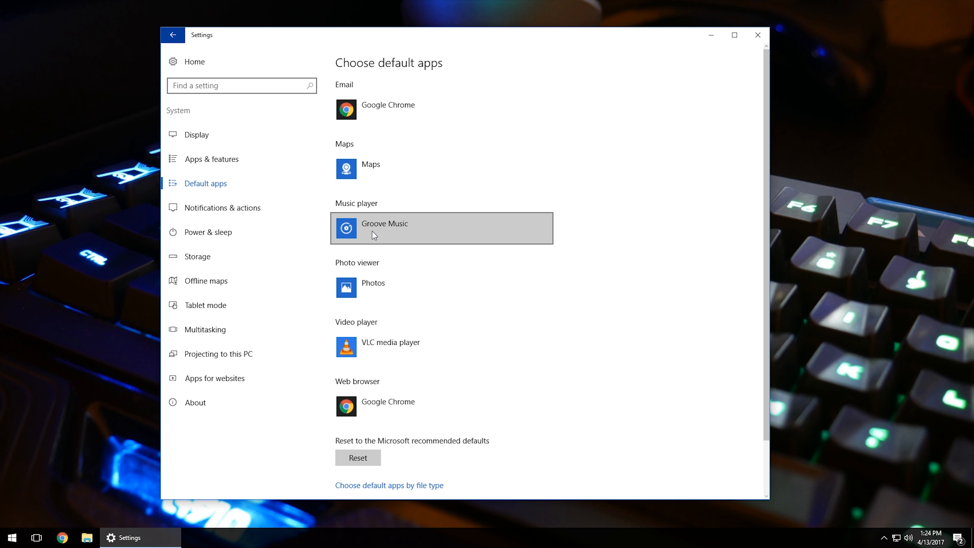
mouse_move(373, 225)
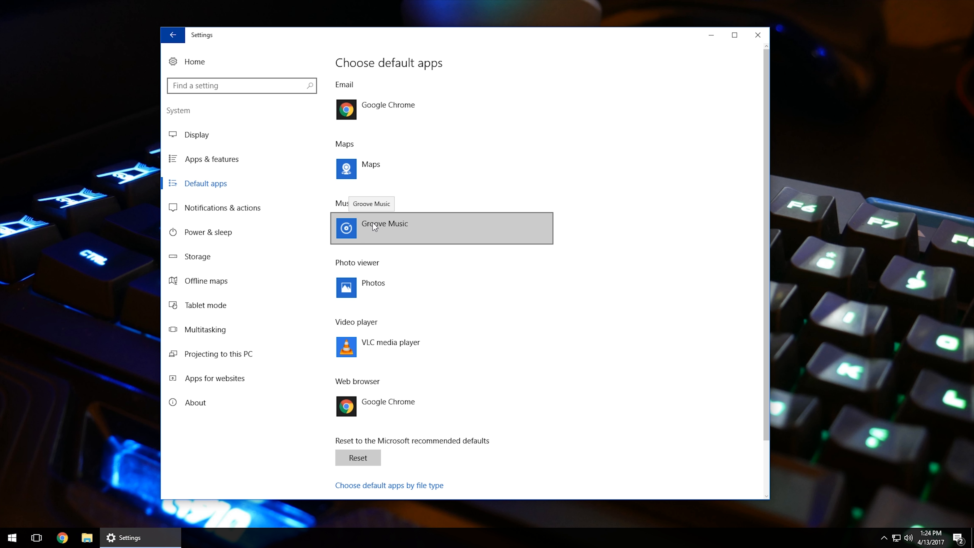
mouse_move(391, 184)
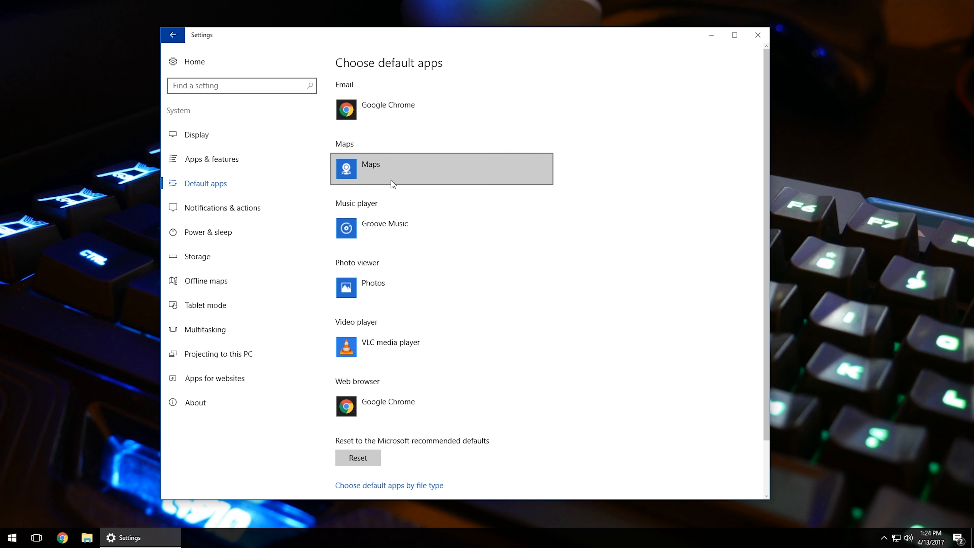
mouse_move(408, 285)
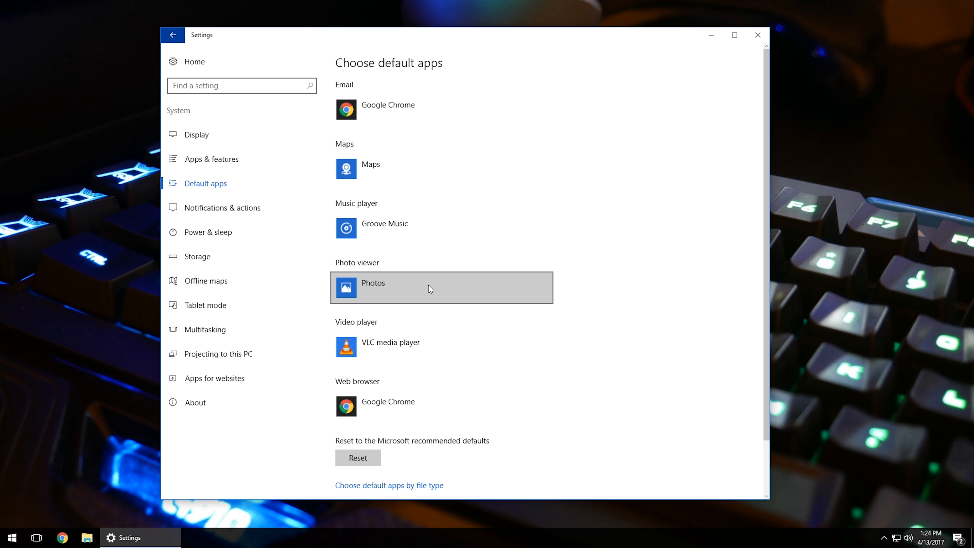
mouse_move(368, 343)
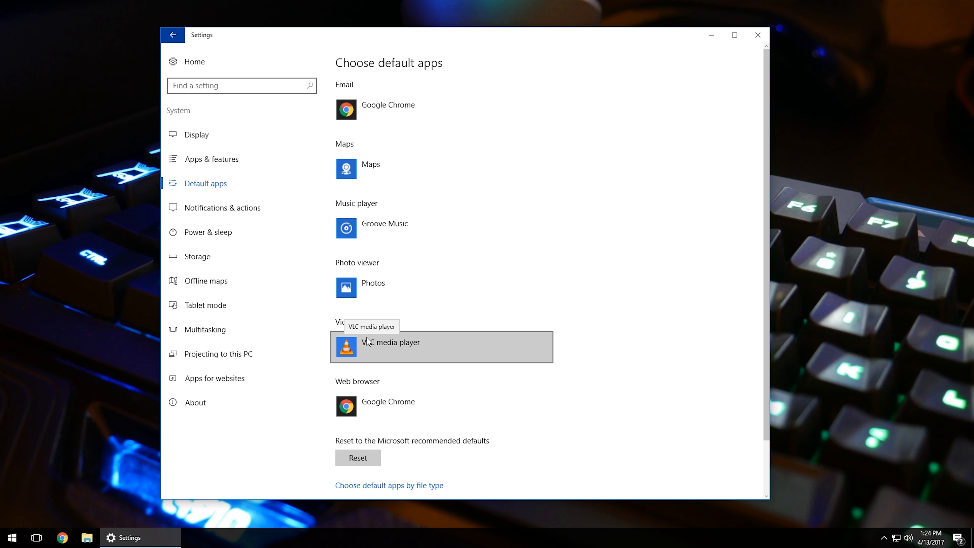
mouse_move(617, 230)
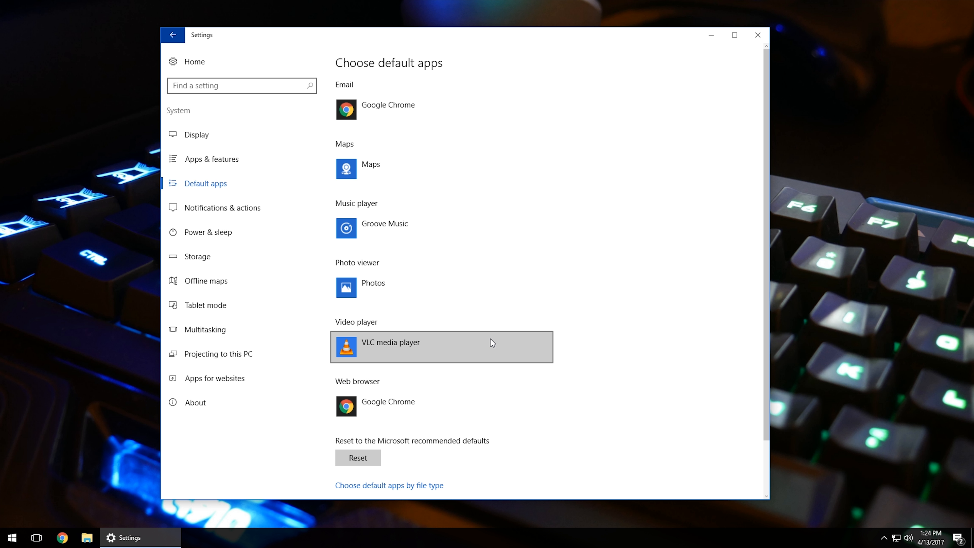
mouse_move(380, 412)
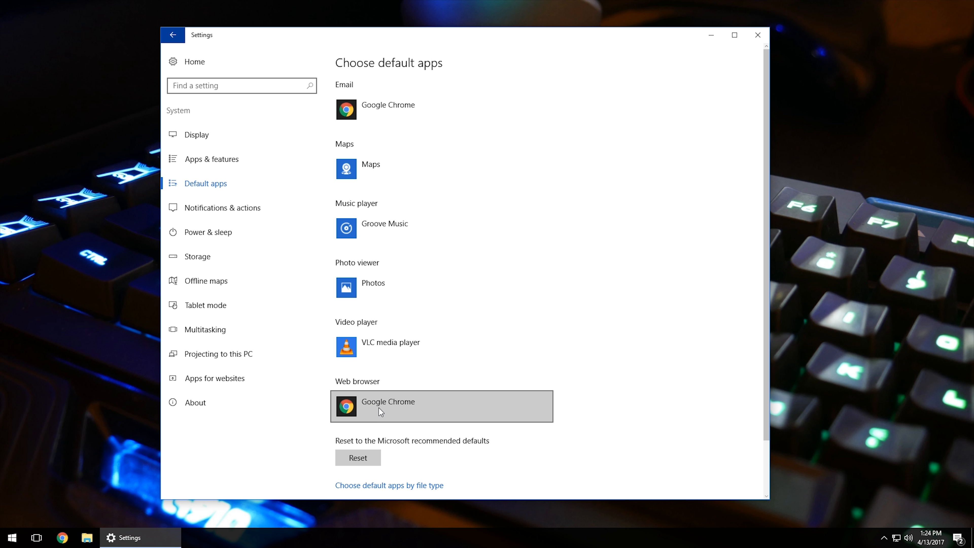
click(440, 406)
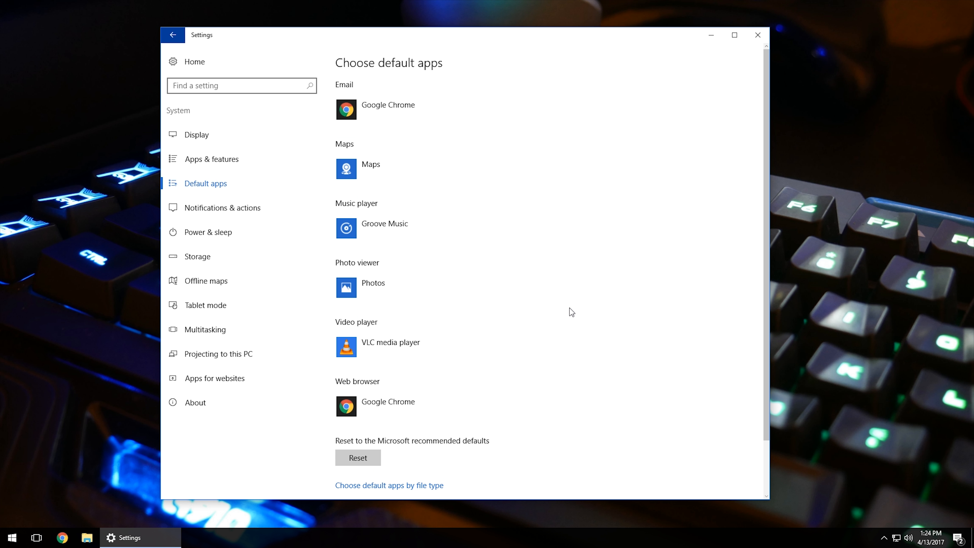
scroll(down, 3)
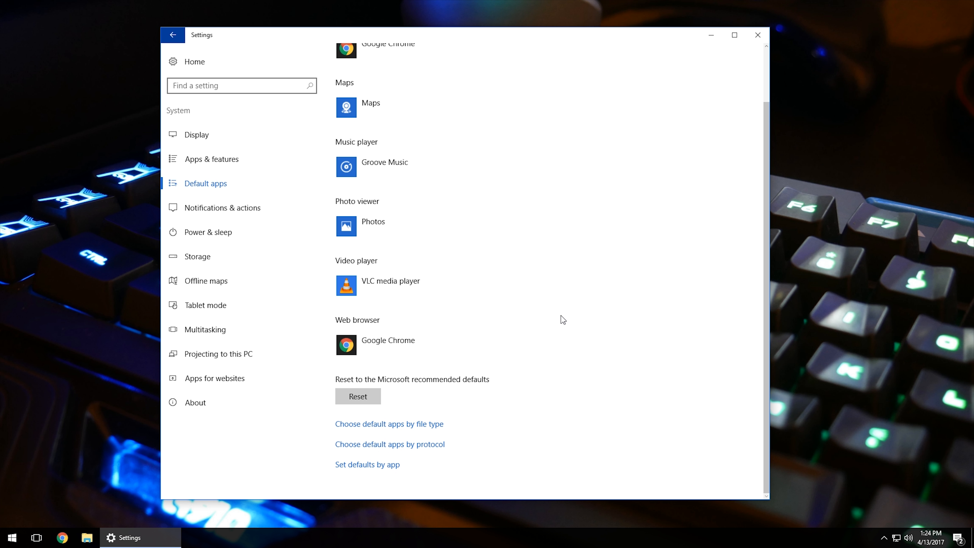